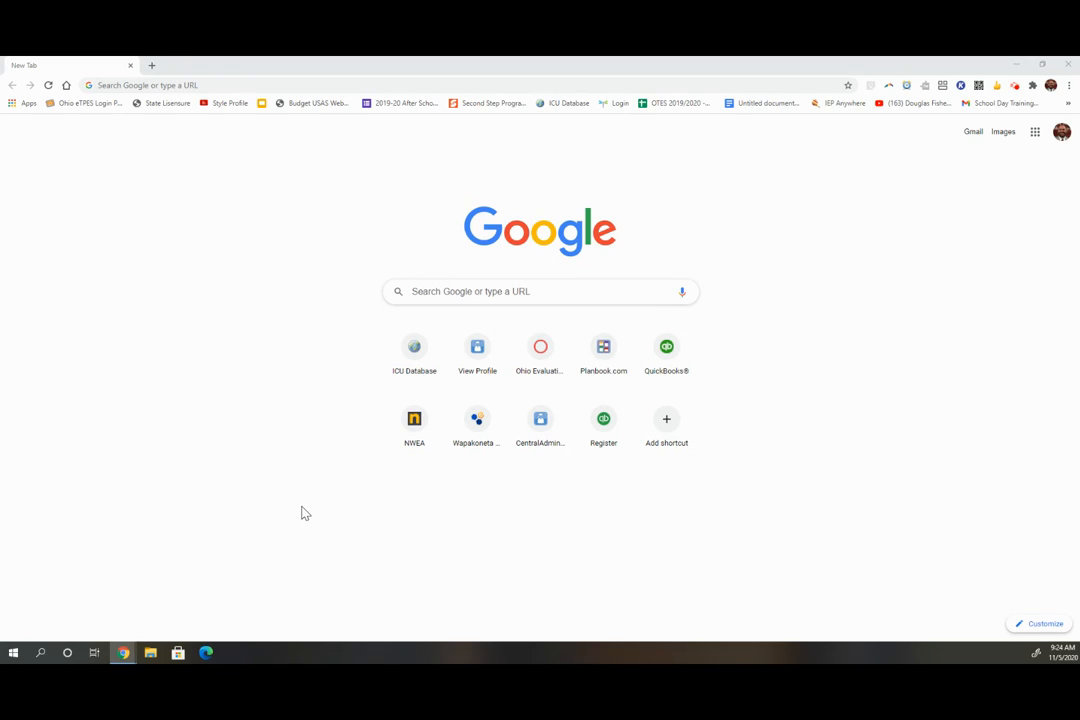
{"action": "mouse_move", "coordinate": [362, 334]}
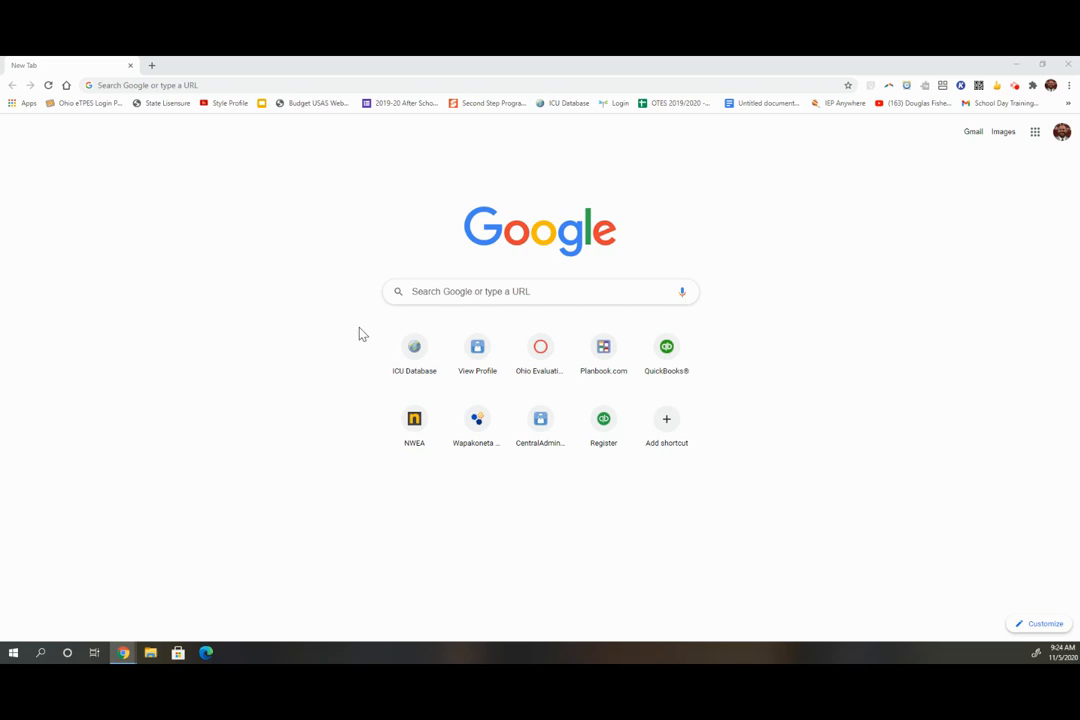
Open the Wapakoneta City Schools site from the New Tab shortcut tile
{"action": "left_click", "coordinate": [220, 84]}
{"action": "type", "text": "wapak.org"}
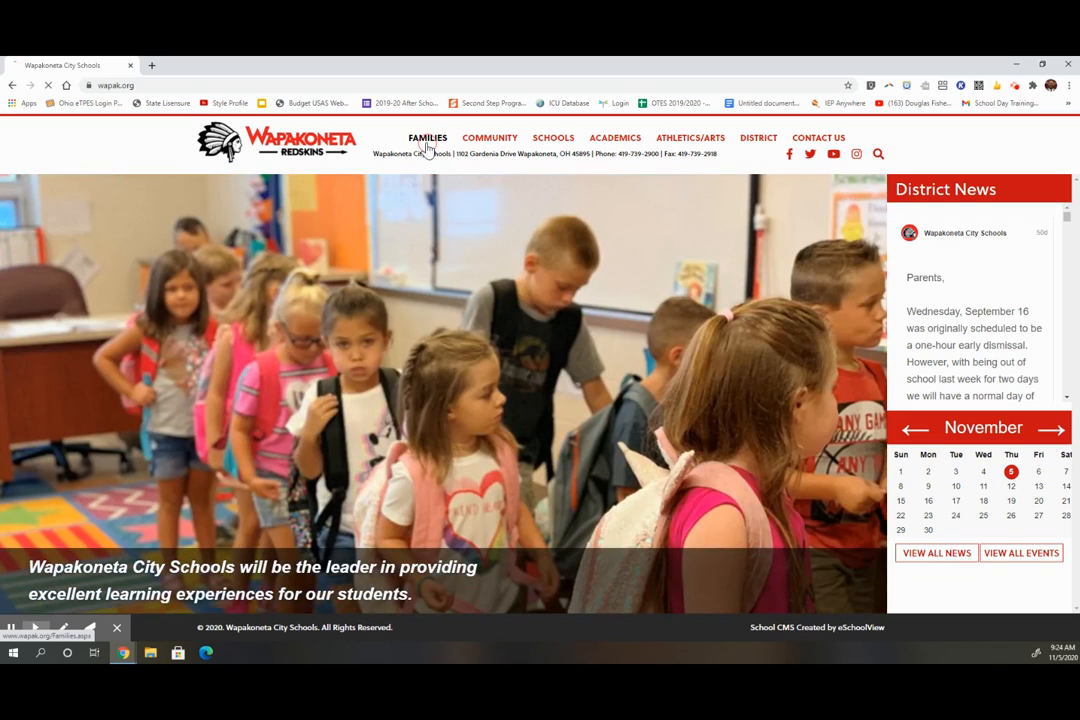
Go to the Families page from the site's top navigation
{"action": "left_click", "coordinate": [428, 136]}
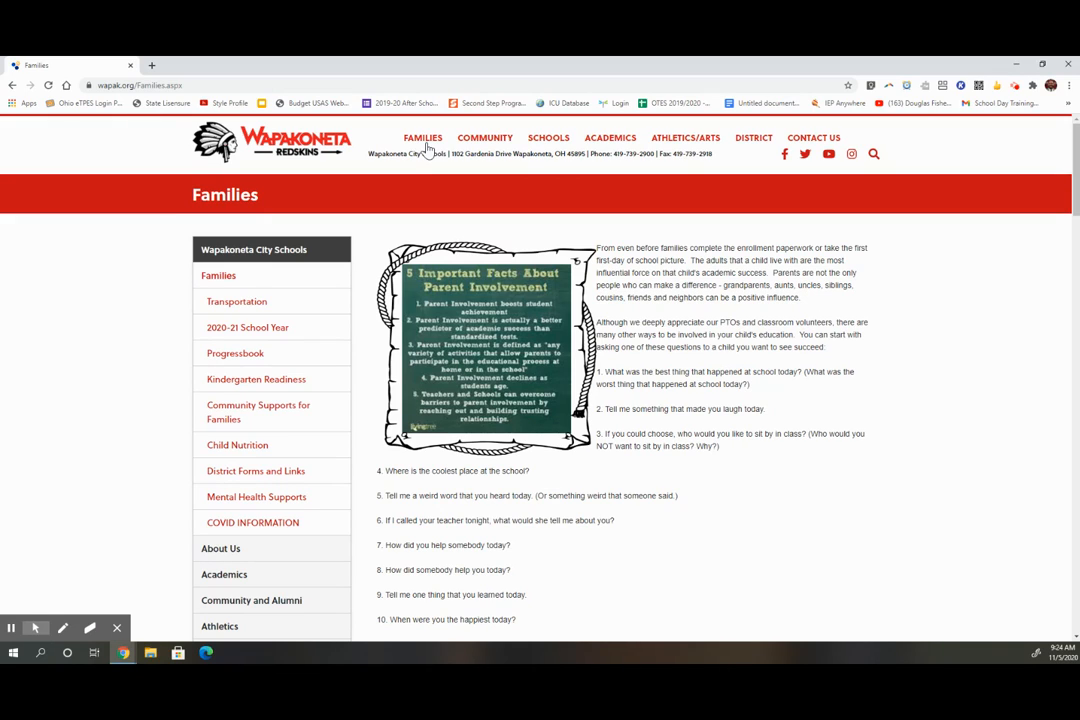
{"action": "mouse_move", "coordinate": [388, 166]}
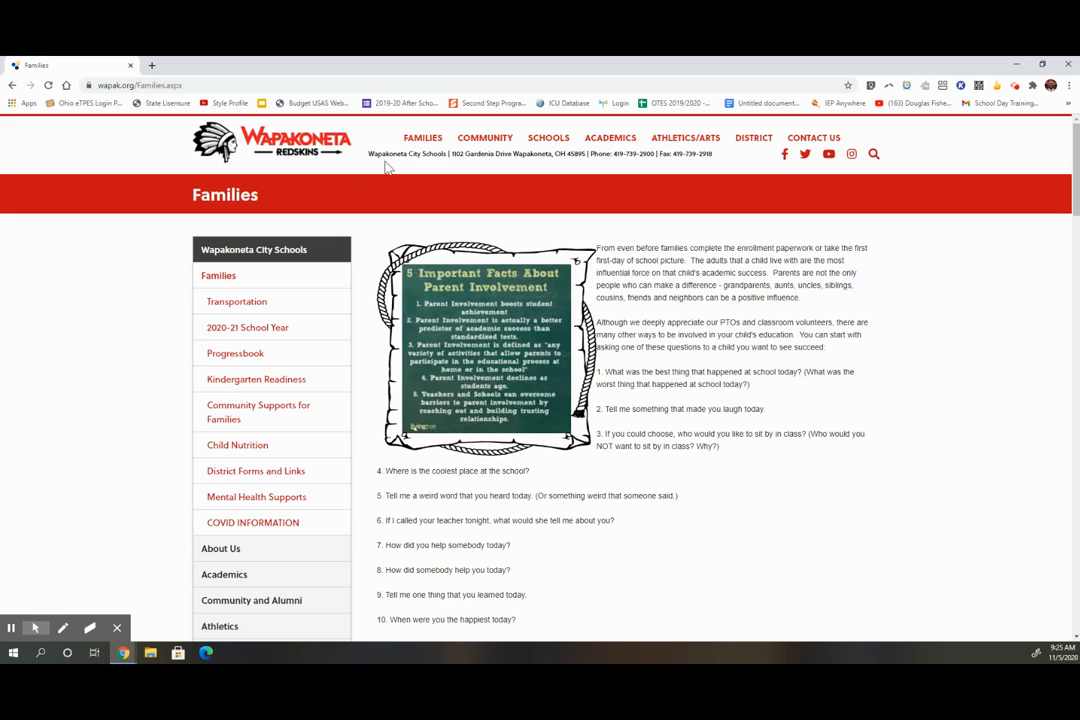
{"action": "left_click", "coordinate": [236, 352]}
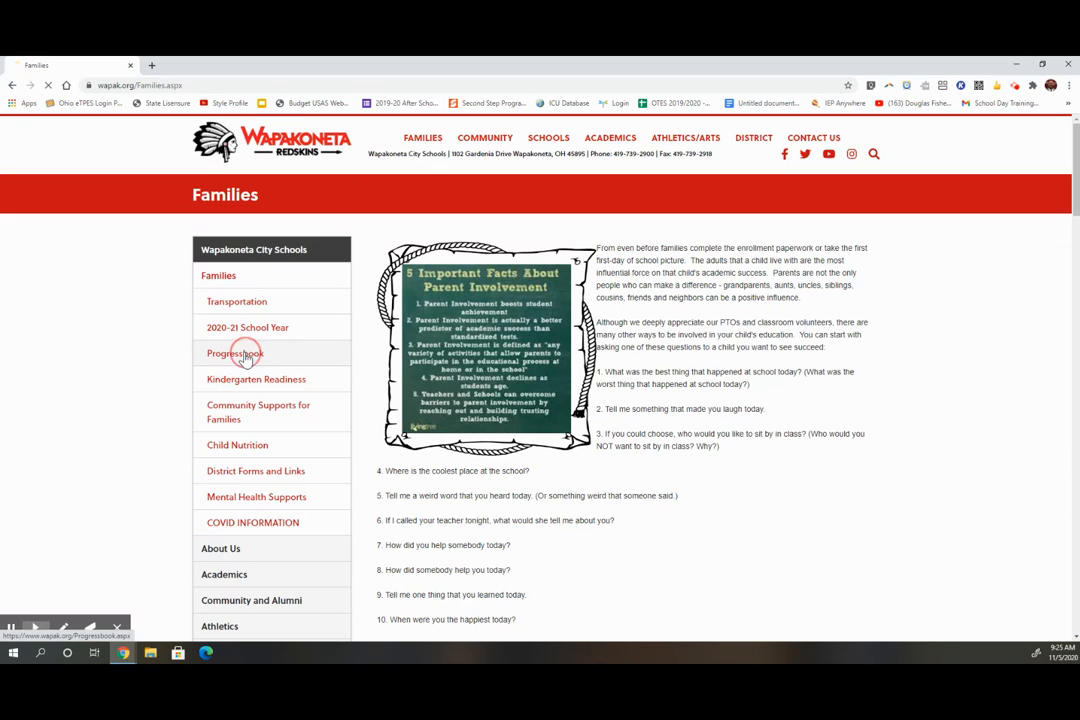
Open the ProgressBook Parent Access page from the Families sidebar
{"action": "left_click", "coordinate": [234, 352]}
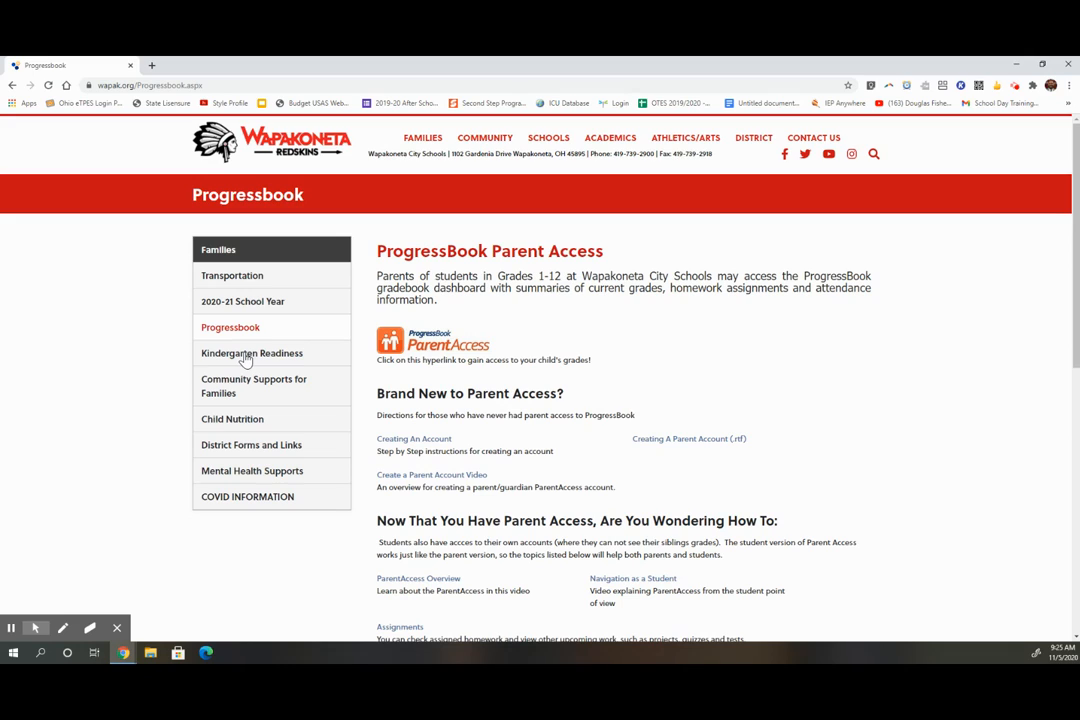
{"action": "mouse_move", "coordinate": [252, 352]}
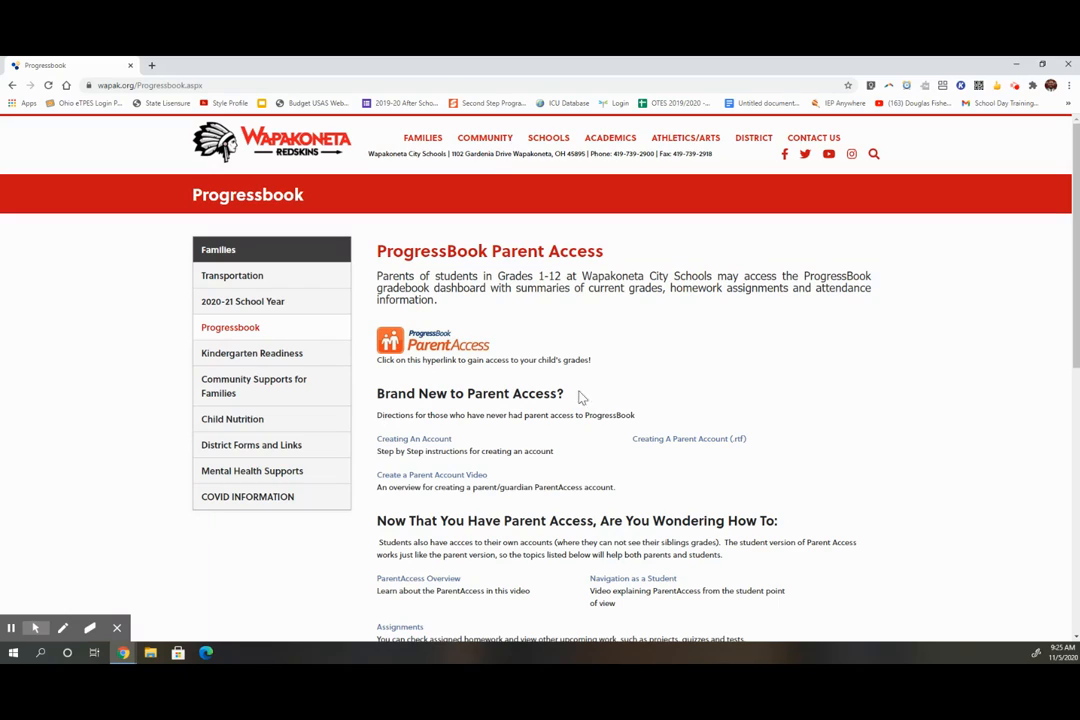
{"action": "mouse_move", "coordinate": [432, 474]}
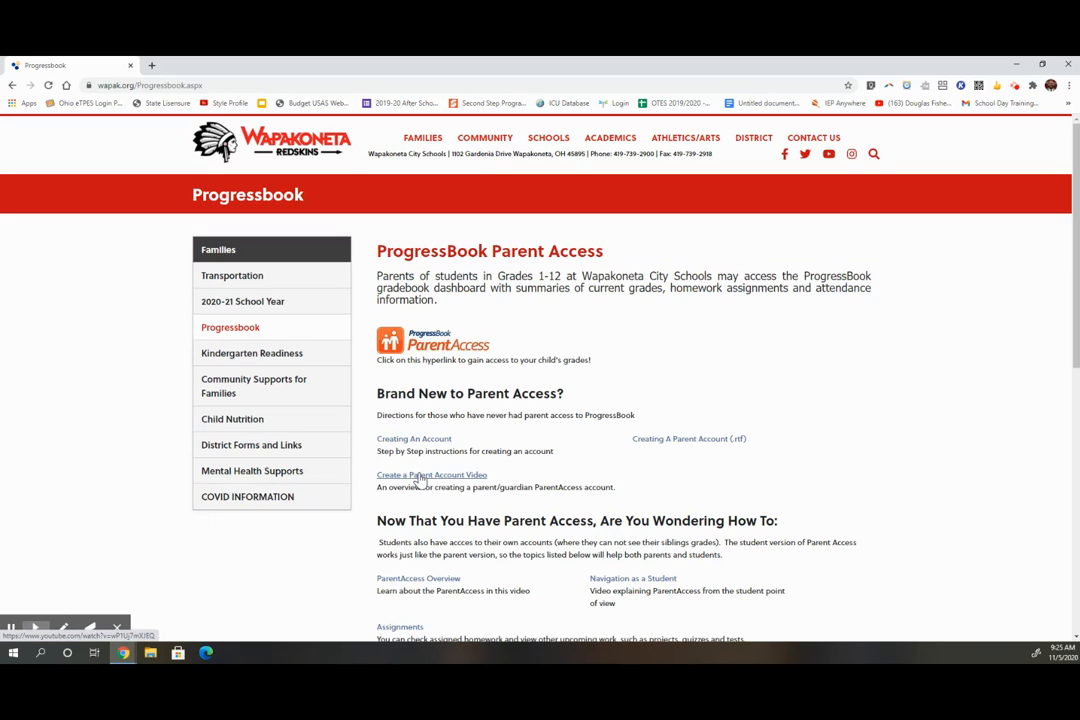
{"action": "scroll", "scroll_direction": "down", "scroll_amount": 3}
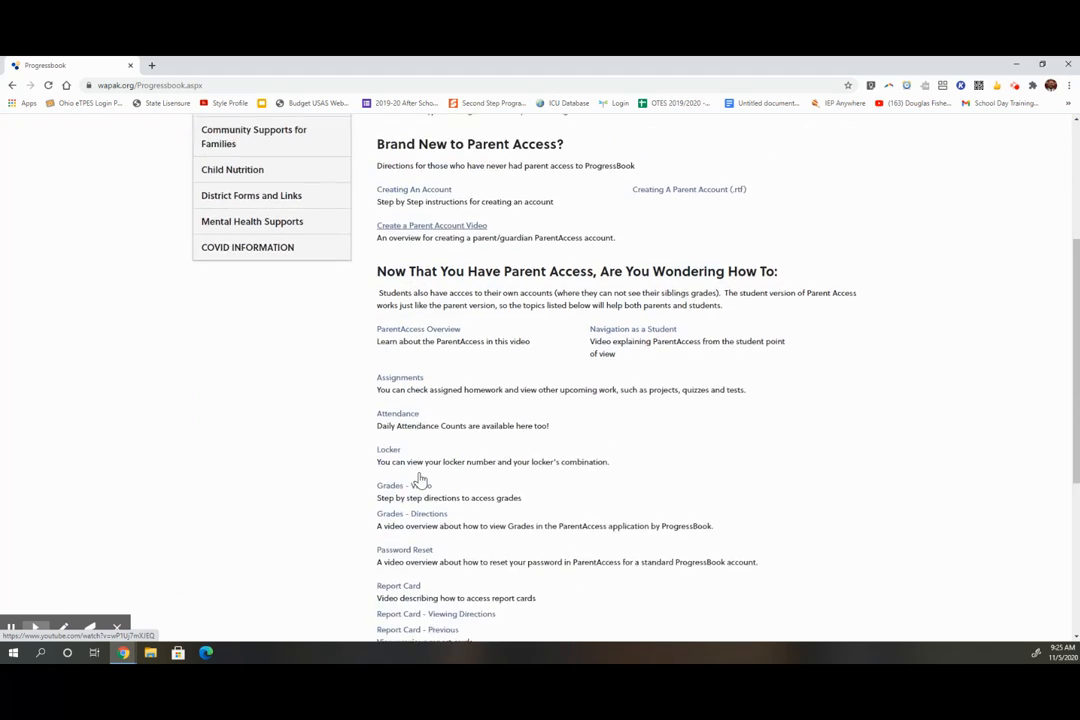
Open the 'Report Card - Viewing Directions' guide in ProgressBook User WebHelp
{"action": "scroll", "scroll_direction": "down", "scroll_amount": 3}
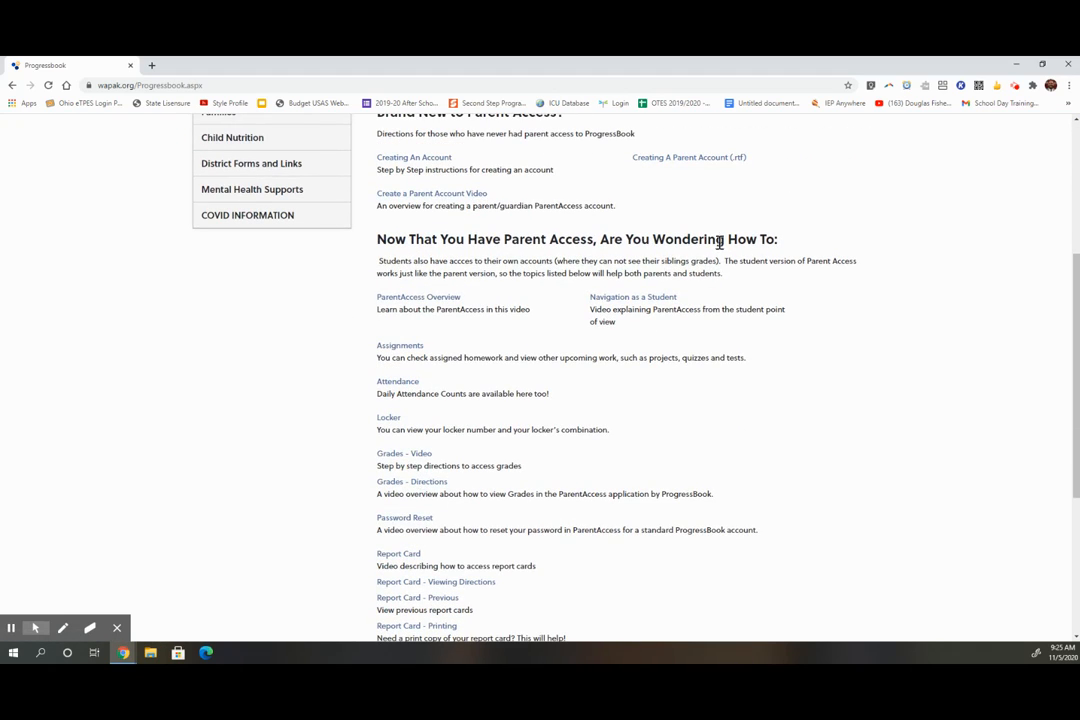
{"action": "mouse_move", "coordinate": [410, 244]}
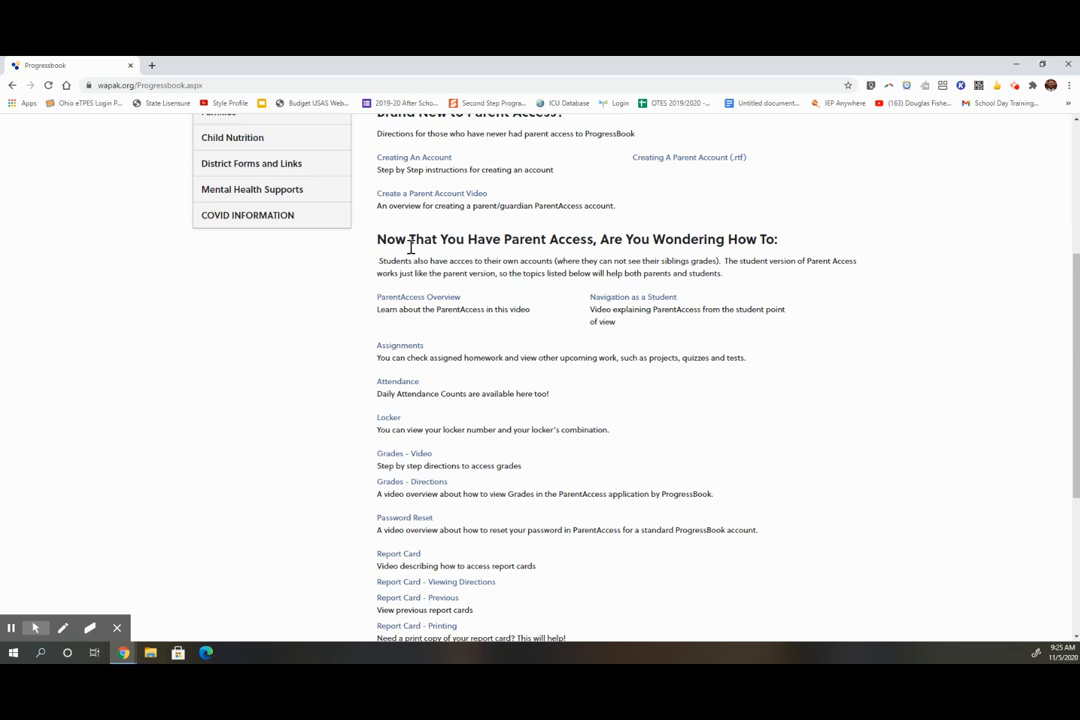
{"action": "scroll", "scroll_direction": "down", "scroll_amount": 3}
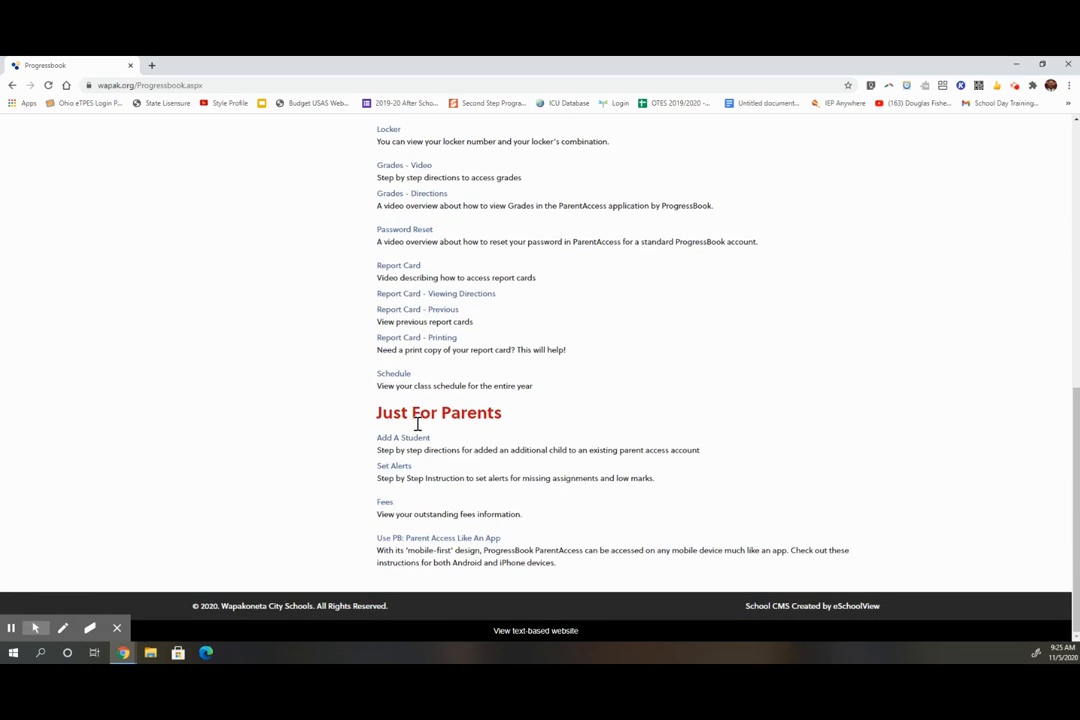
{"action": "mouse_move", "coordinate": [510, 430]}
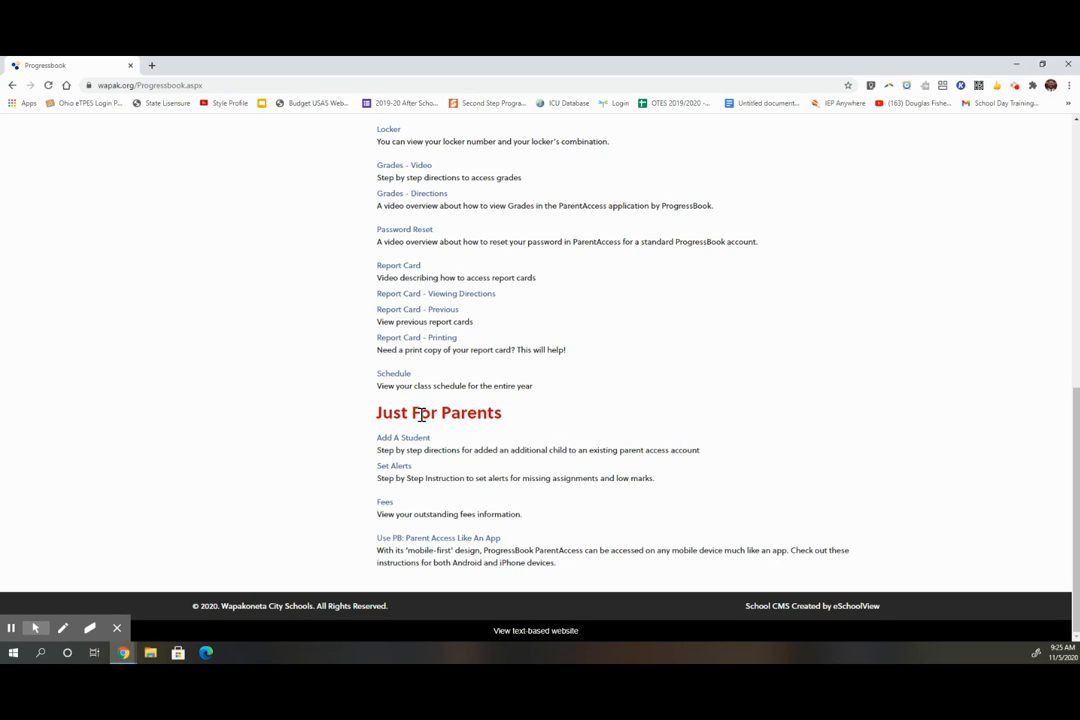
{"action": "mouse_move", "coordinate": [476, 348]}
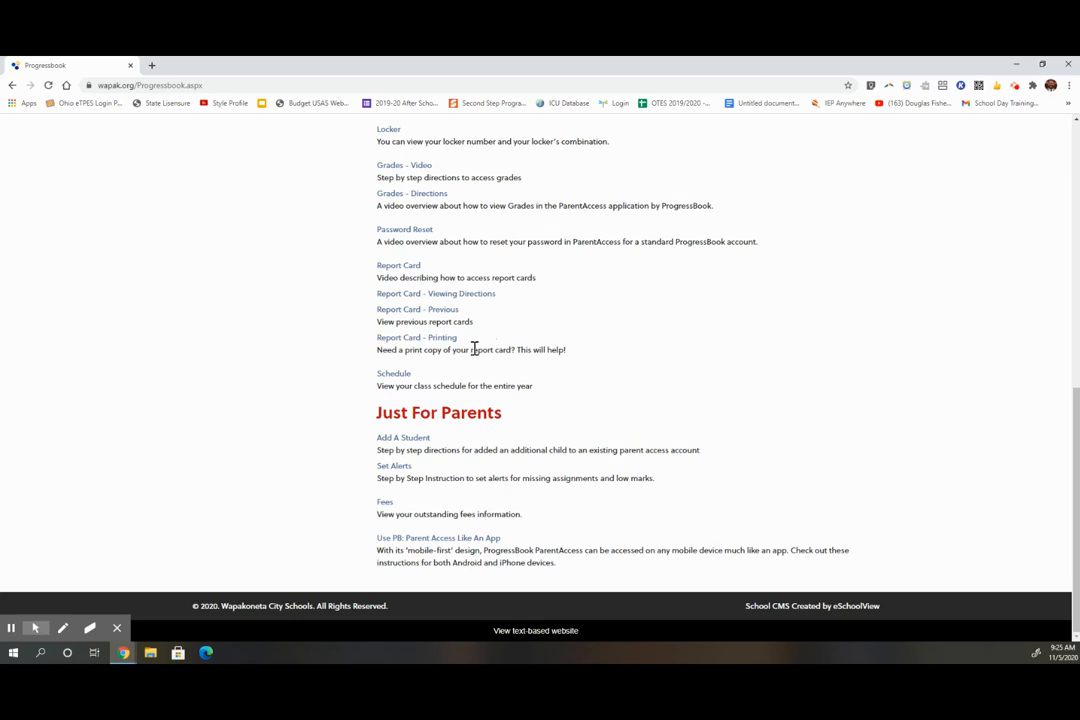
{"action": "mouse_move", "coordinate": [384, 264]}
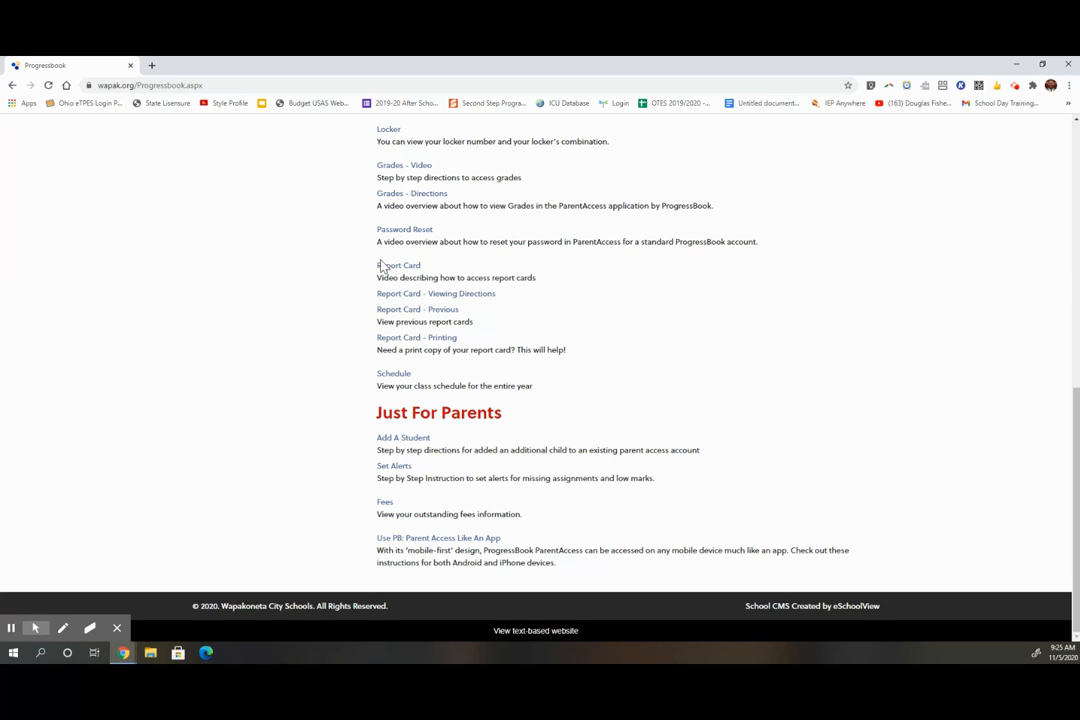
{"action": "mouse_move", "coordinate": [428, 344]}
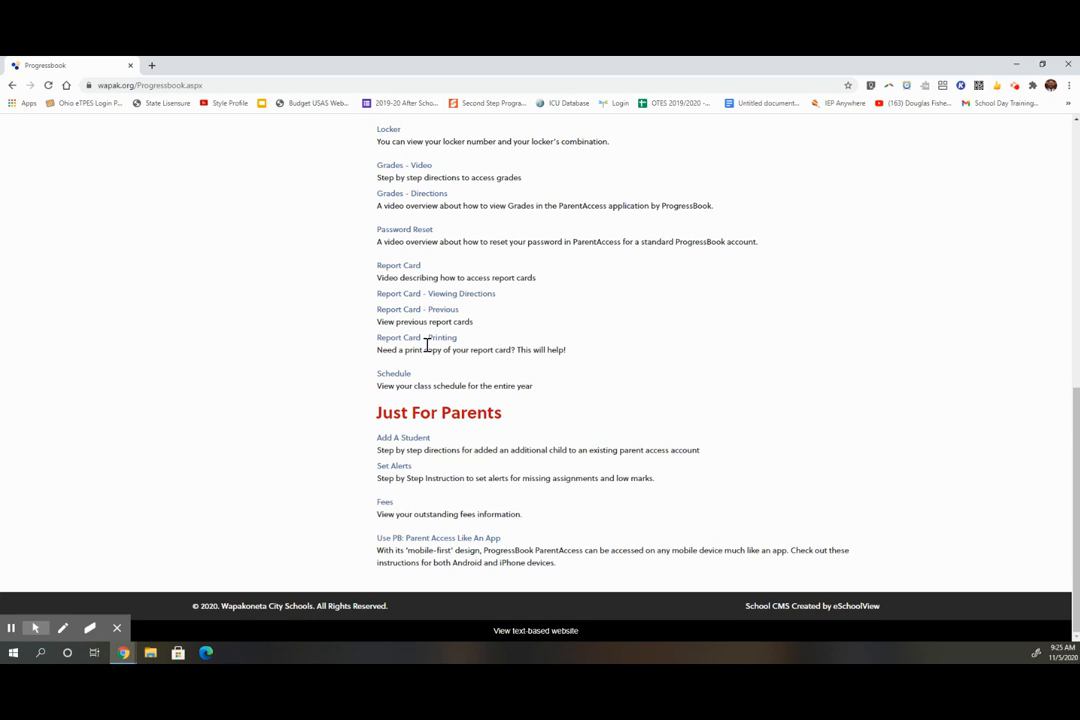
{"action": "mouse_move", "coordinate": [436, 292]}
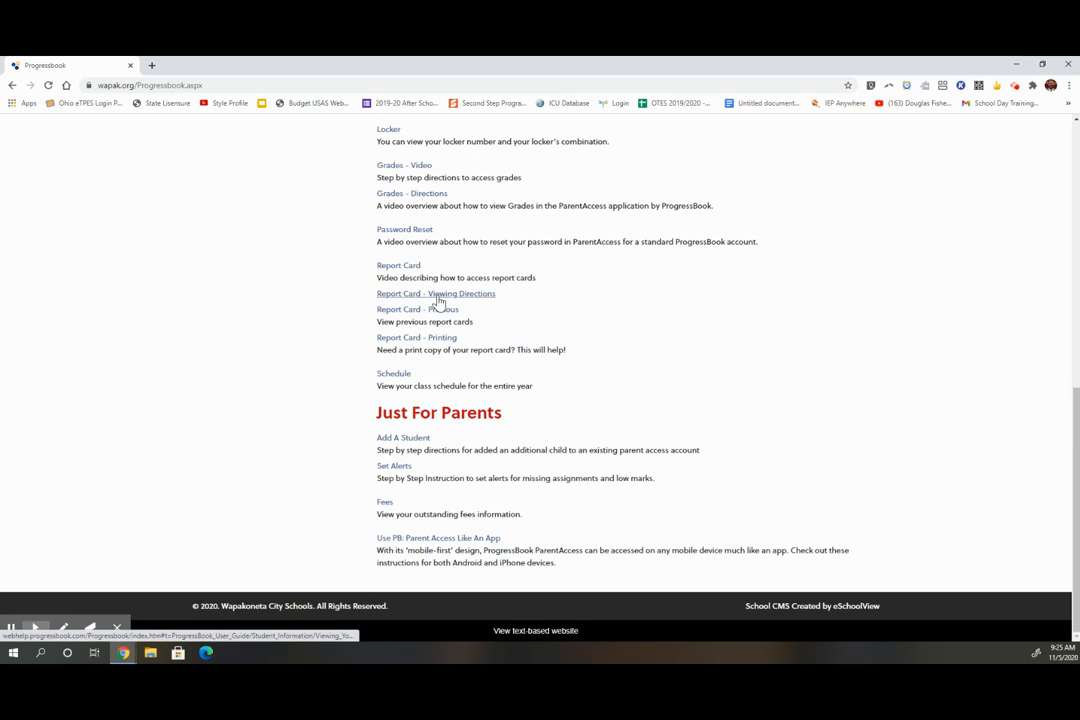
{"action": "mouse_move", "coordinate": [444, 296]}
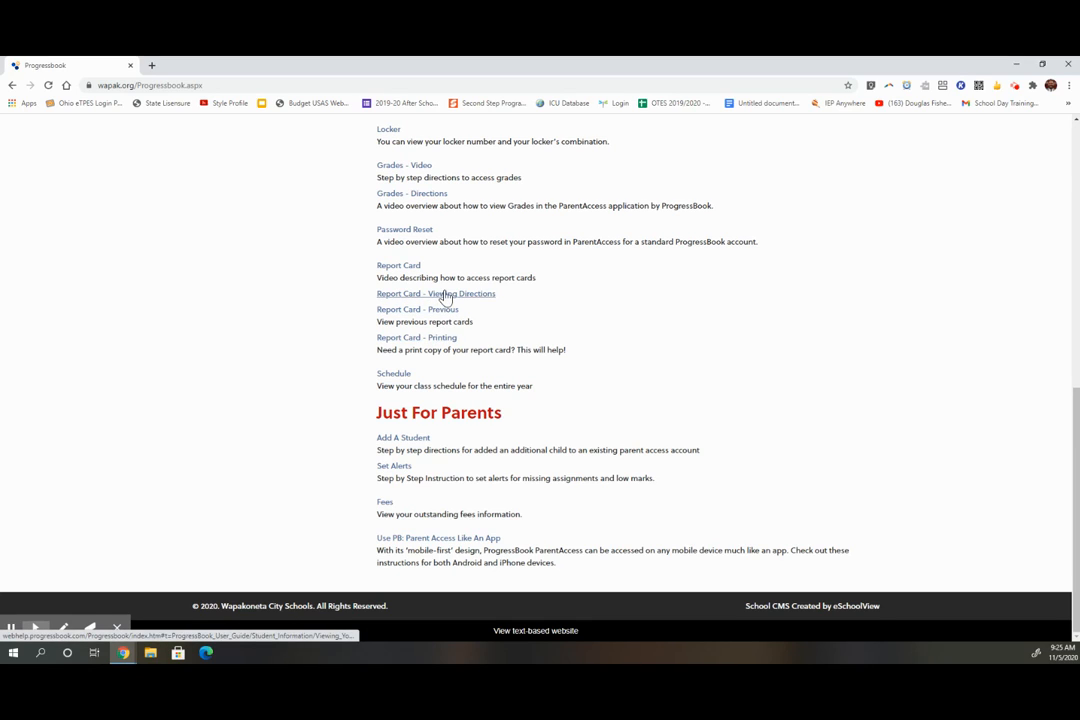
{"action": "mouse_move", "coordinate": [436, 336]}
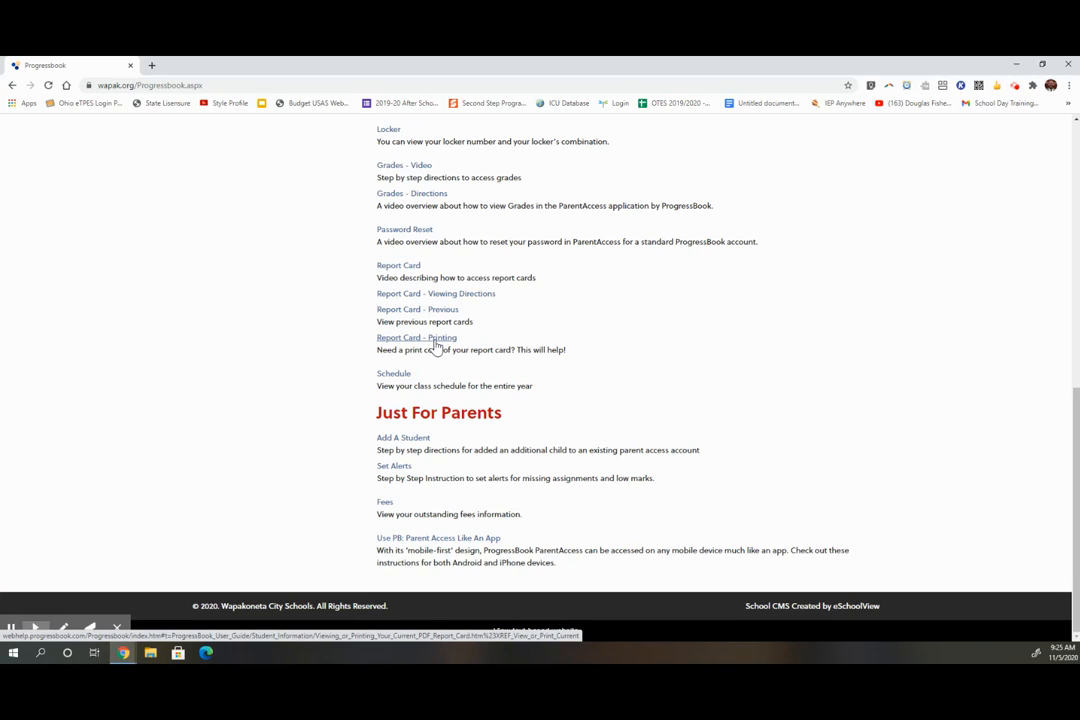
{"action": "mouse_move", "coordinate": [436, 292]}
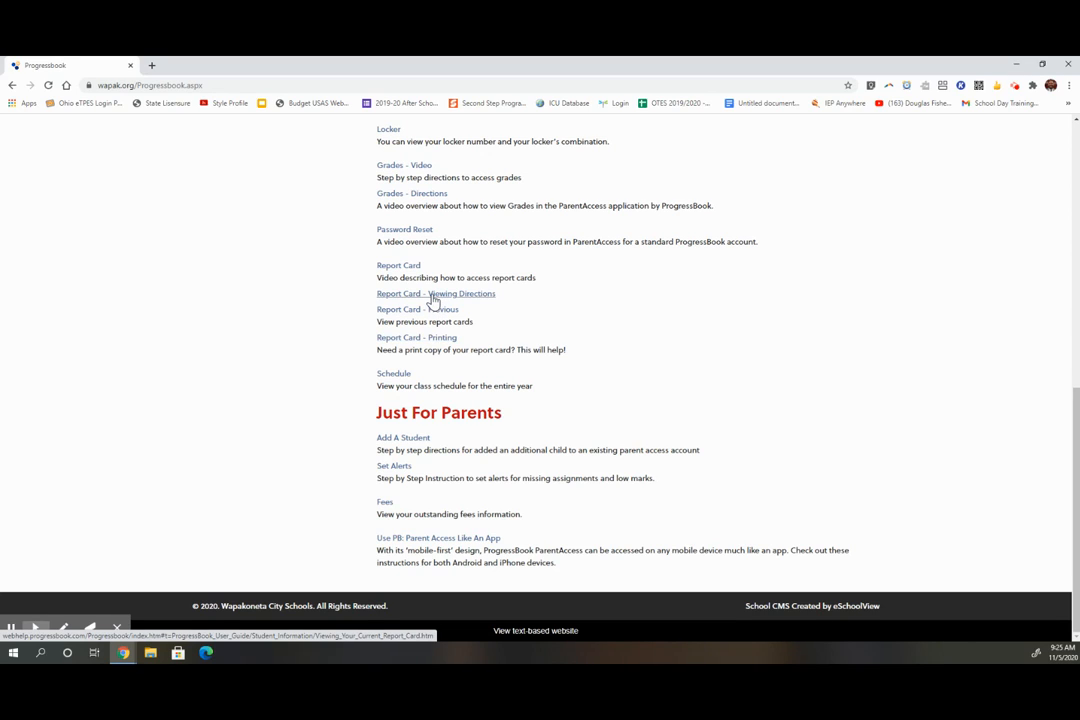
{"action": "left_click", "coordinate": [436, 292]}
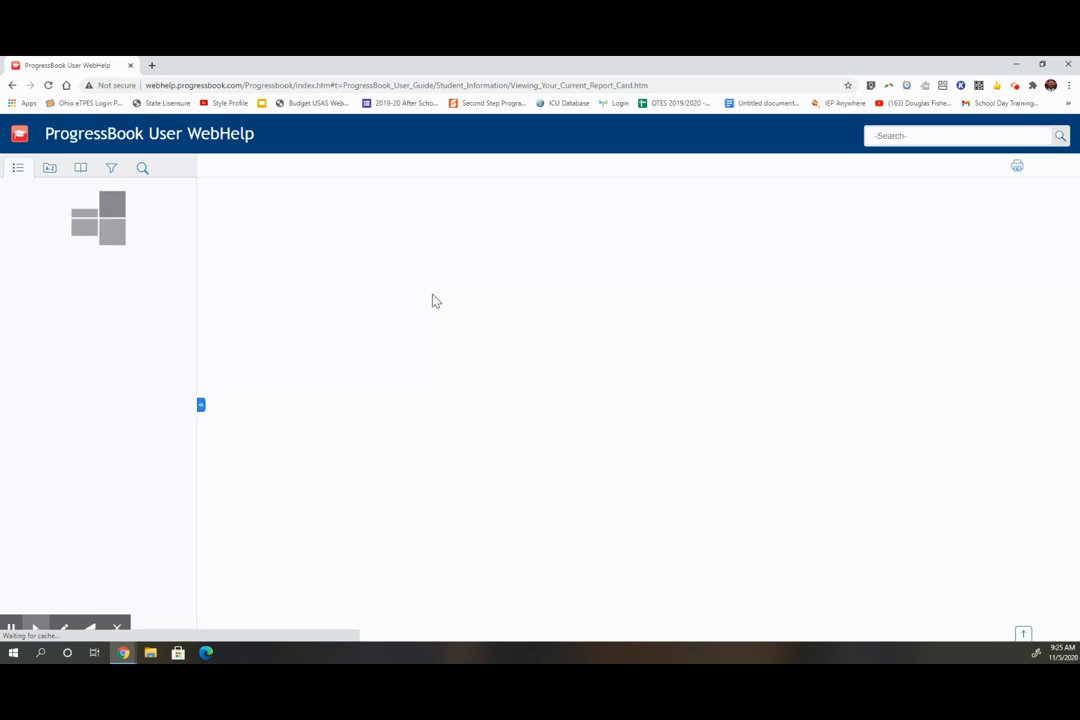